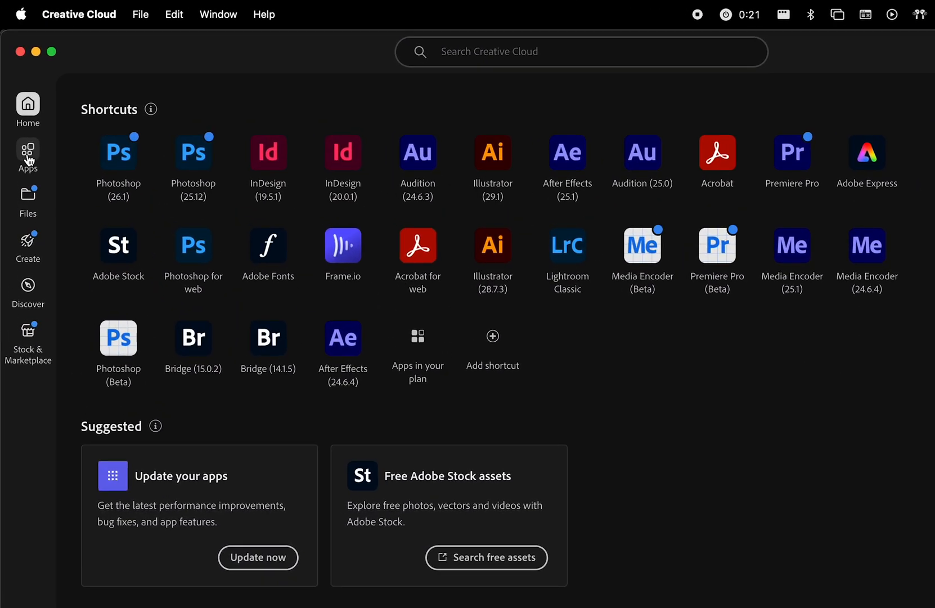
Open the Photoshop (Beta) details page from the Beta apps list.
click(211, 126)
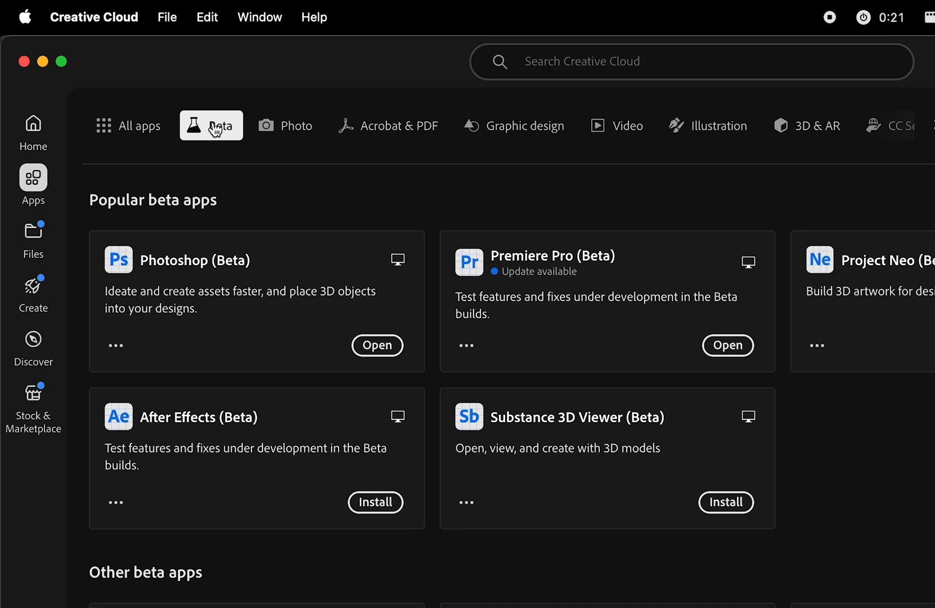
click(193, 260)
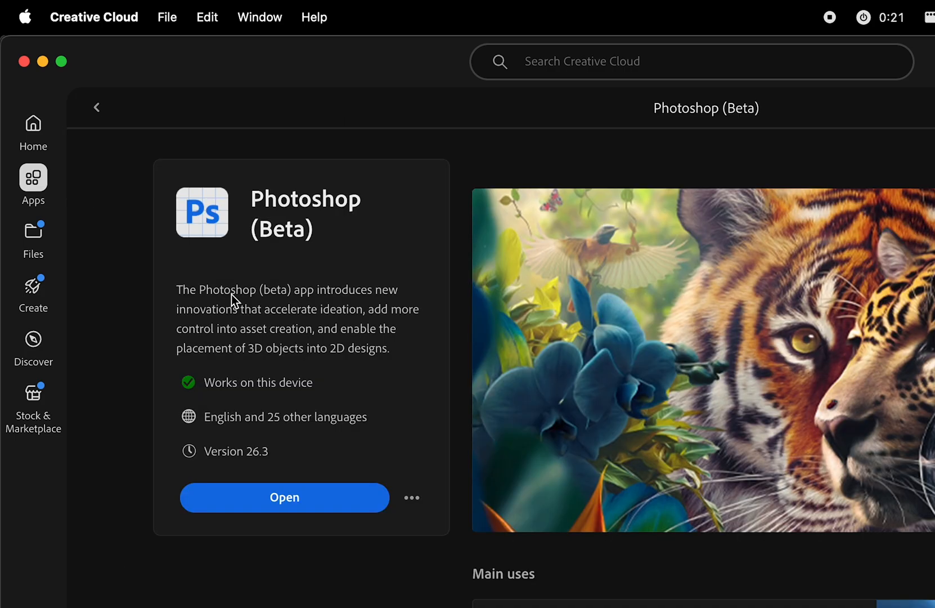
Launch Photoshop (Beta) and begin Generative Fill on the shoe-and-plinth selection.
click(284, 497)
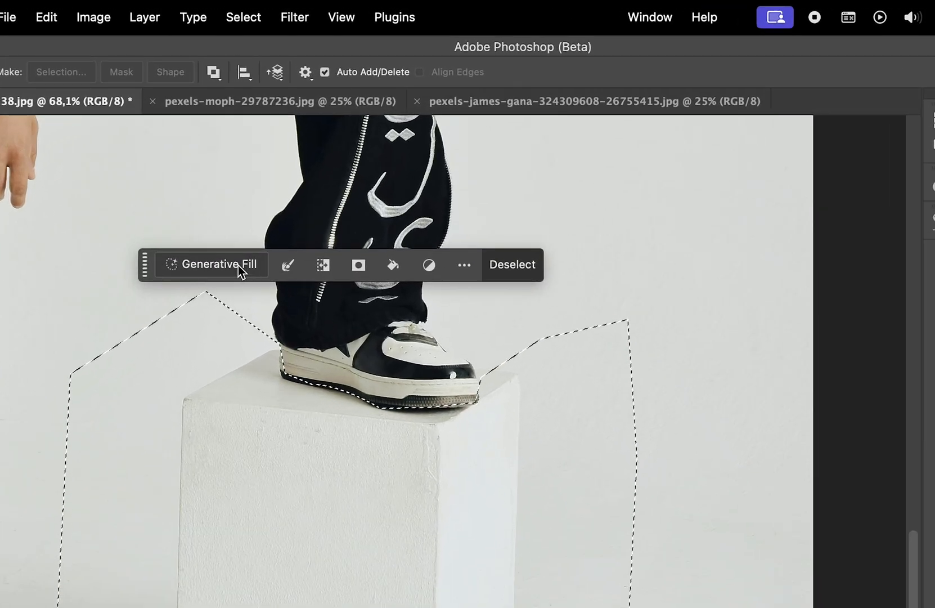
click(649, 17)
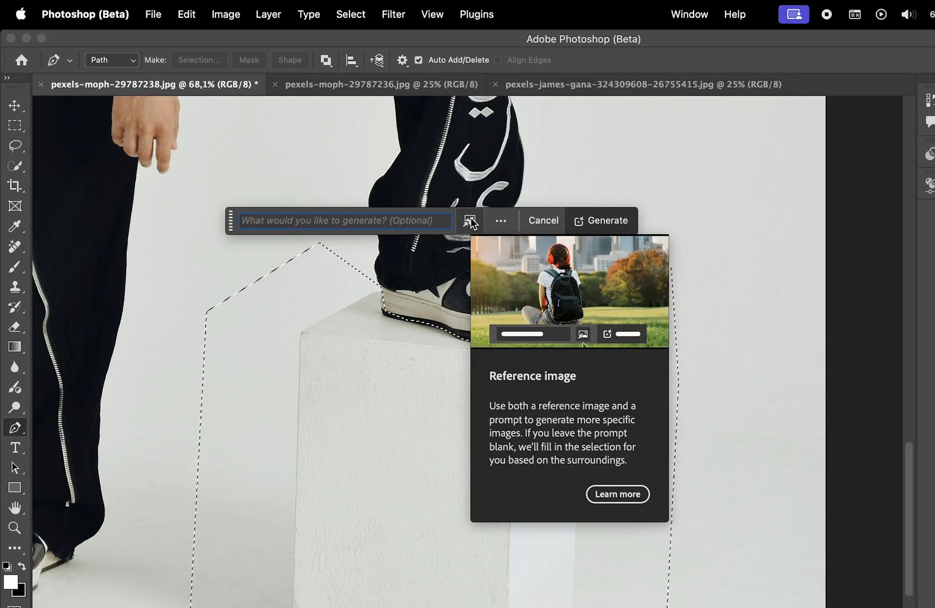
Attach the green chair photo as reference image with Remove background ticked.
click(470, 220)
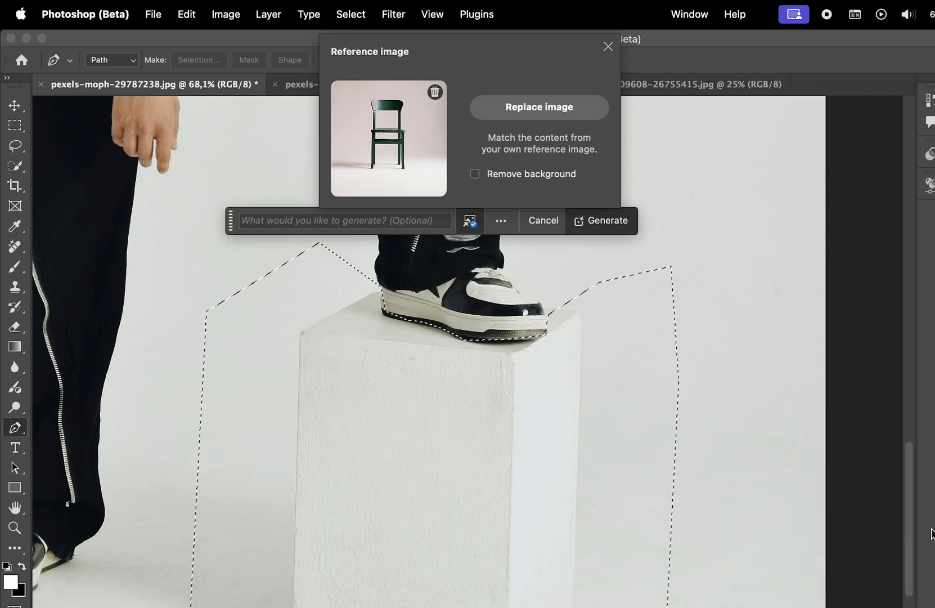
mouse_move(388, 142)
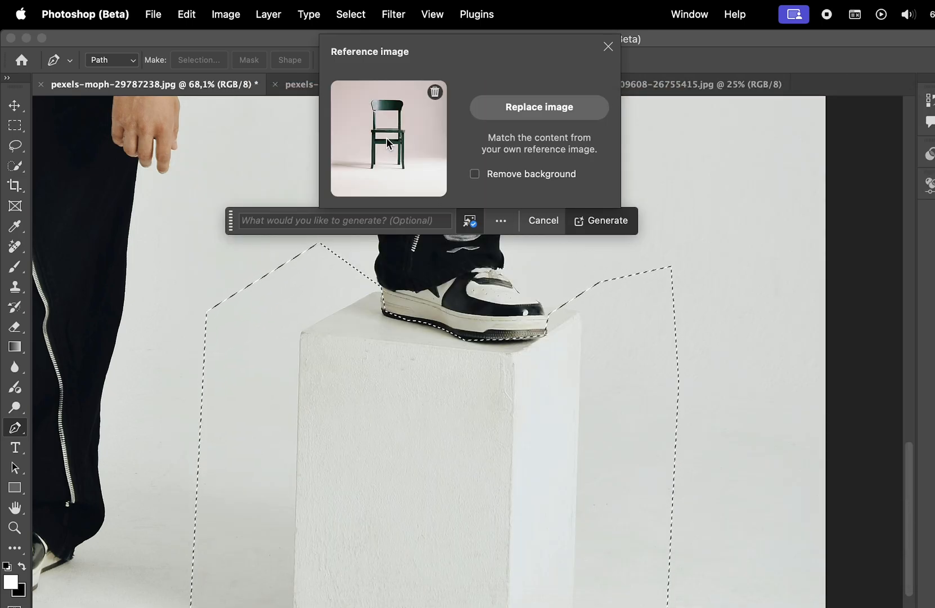
mouse_move(518, 163)
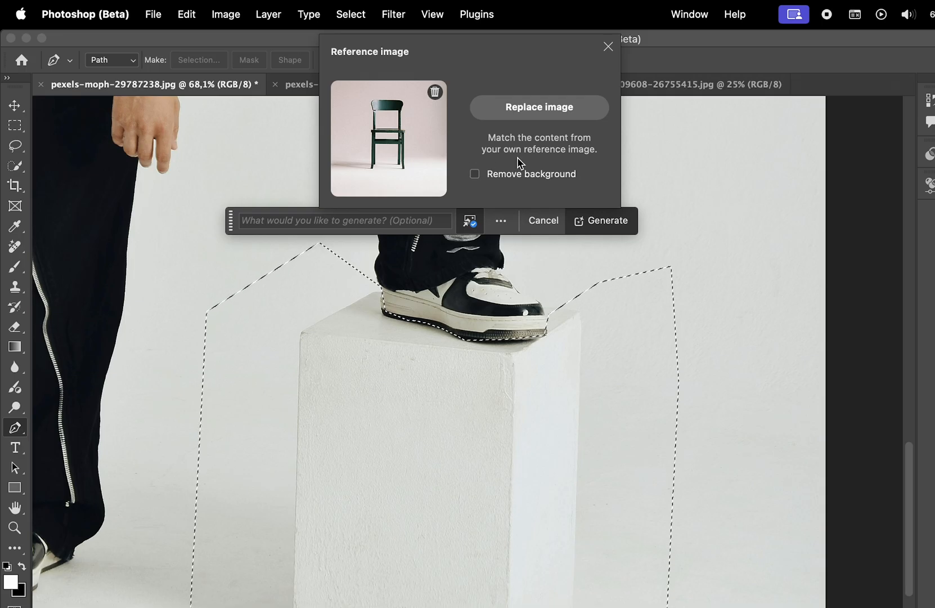
click(475, 174)
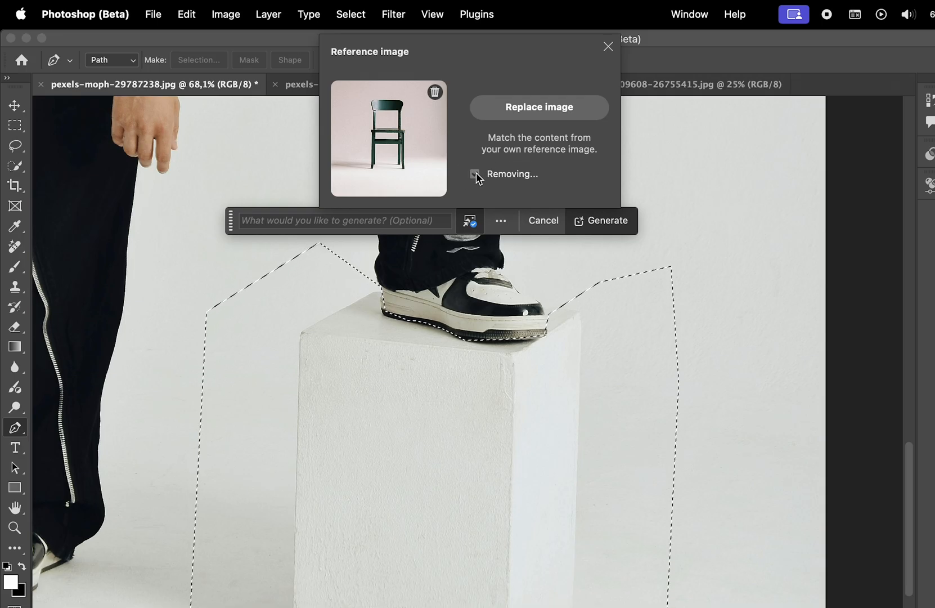
click(476, 173)
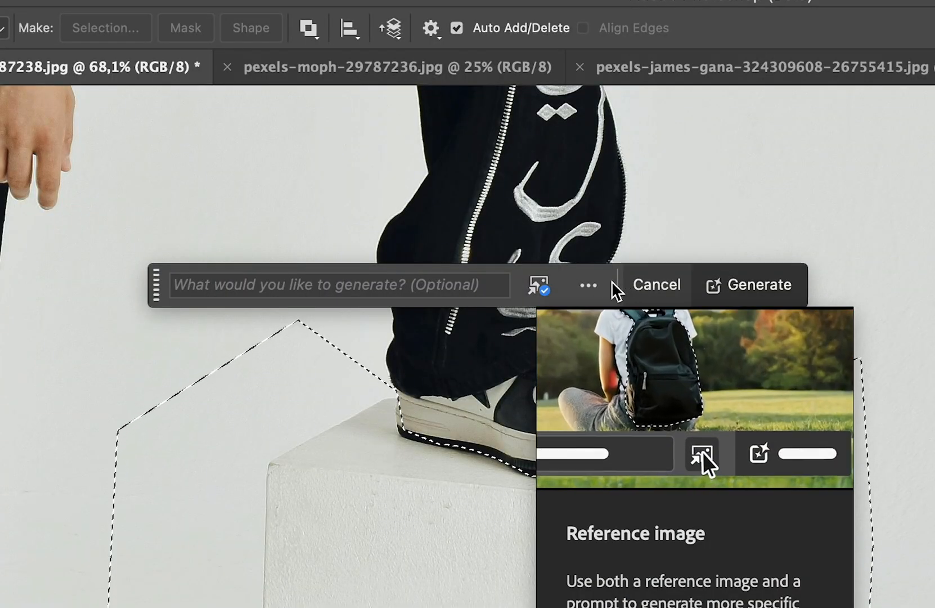
click(758, 284)
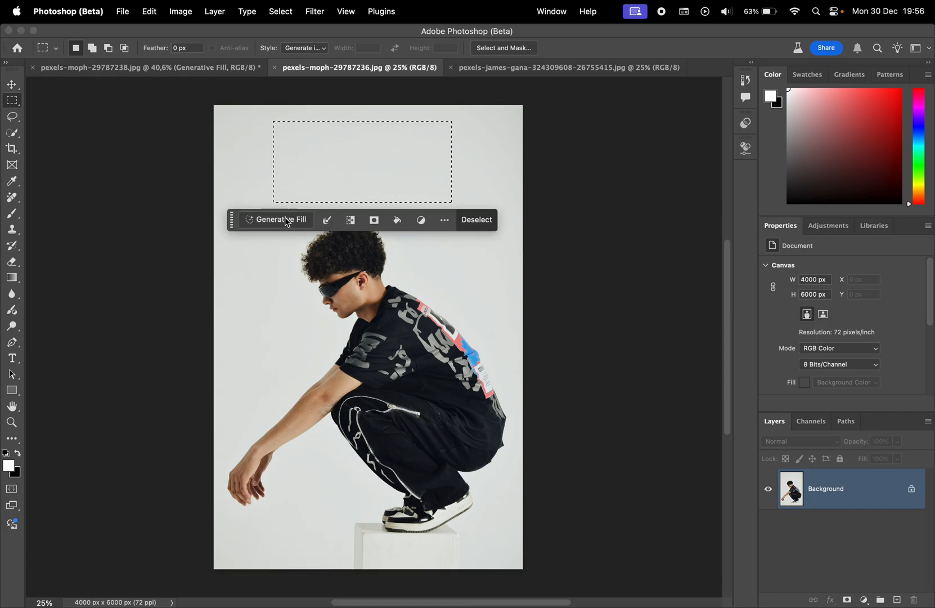
Generate a fill above the crouching man using the framed autumn painting as reference.
click(394, 219)
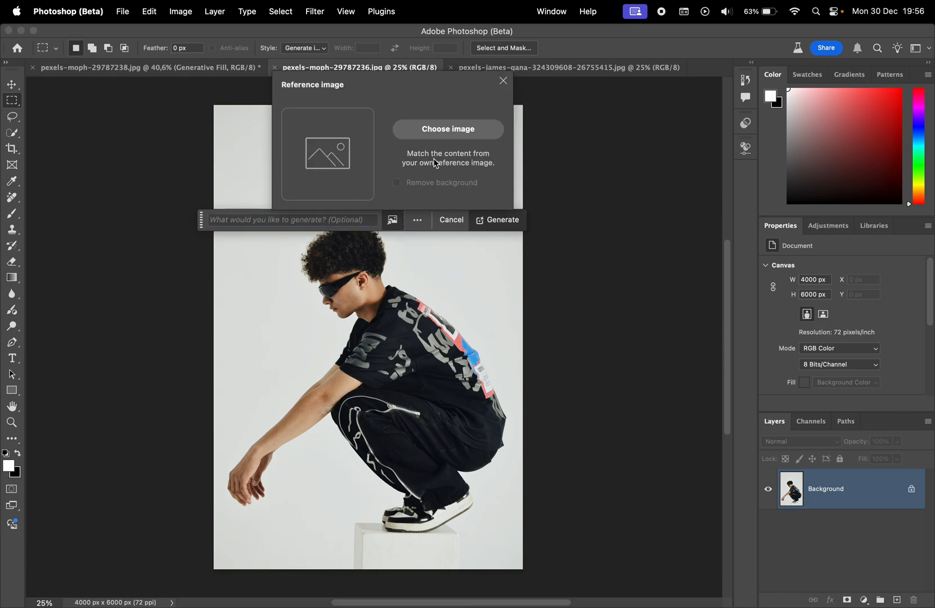
click(448, 129)
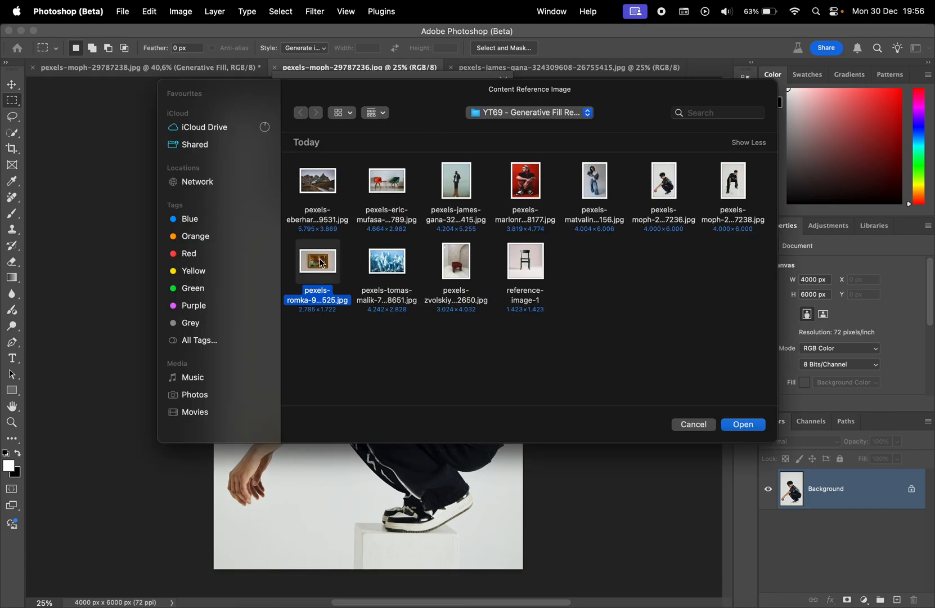
click(742, 424)
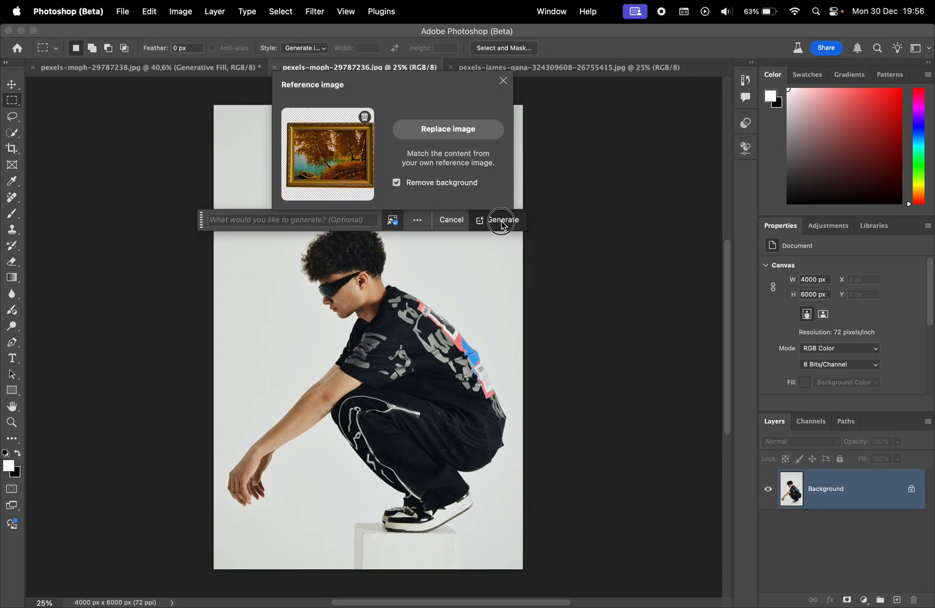
click(503, 220)
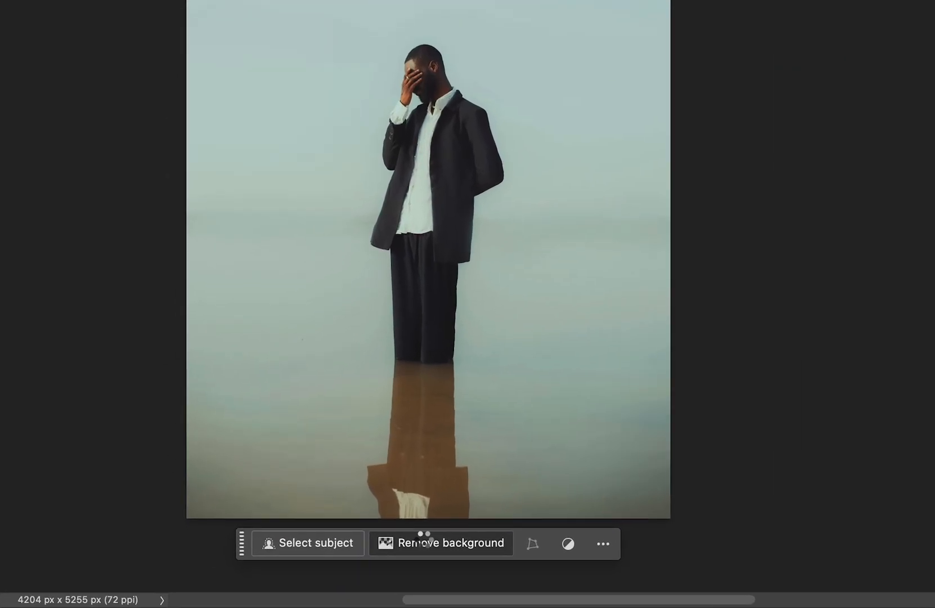
Remove the standing man's background and add a scaled room photo behind him.
click(441, 543)
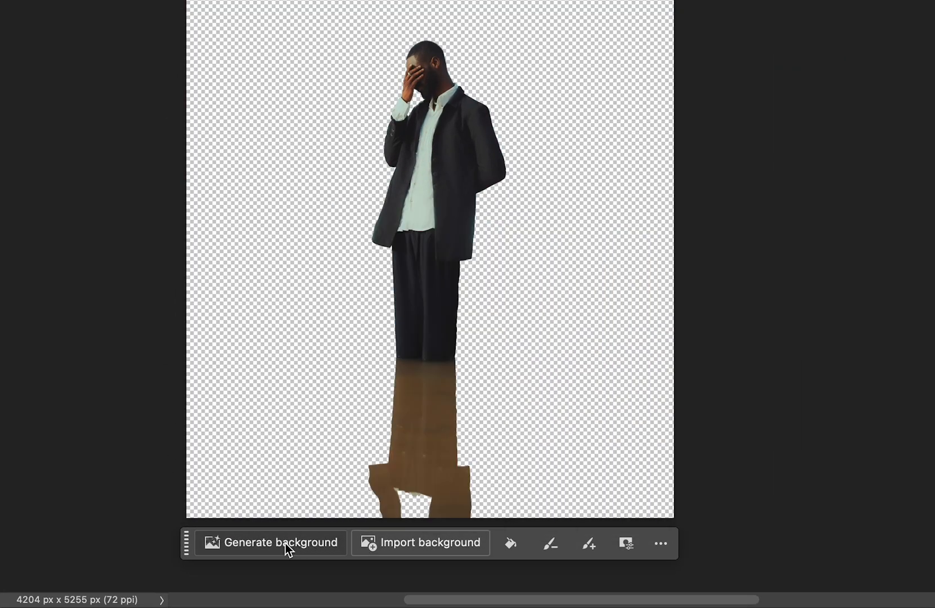
click(269, 542)
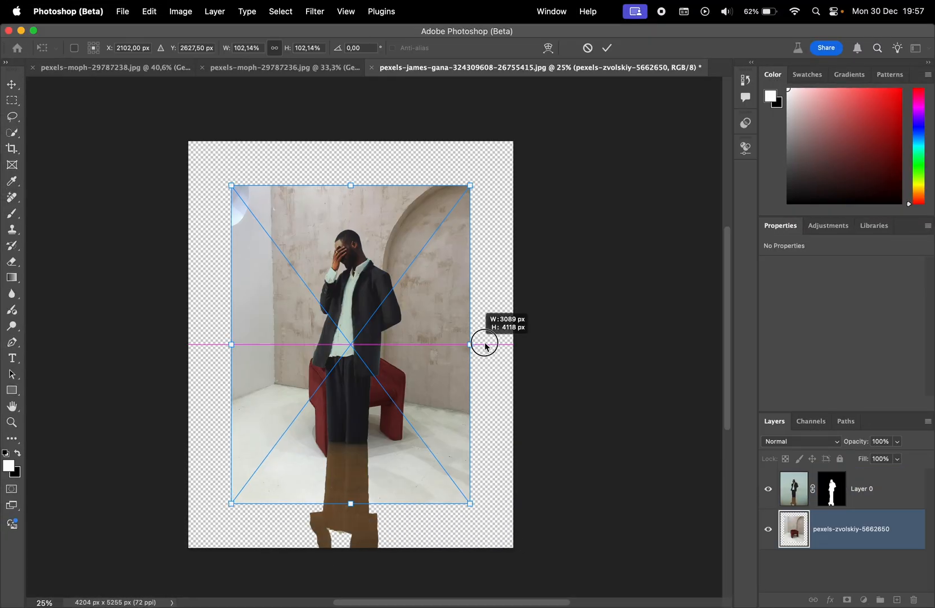
drag(483, 345, 512, 344)
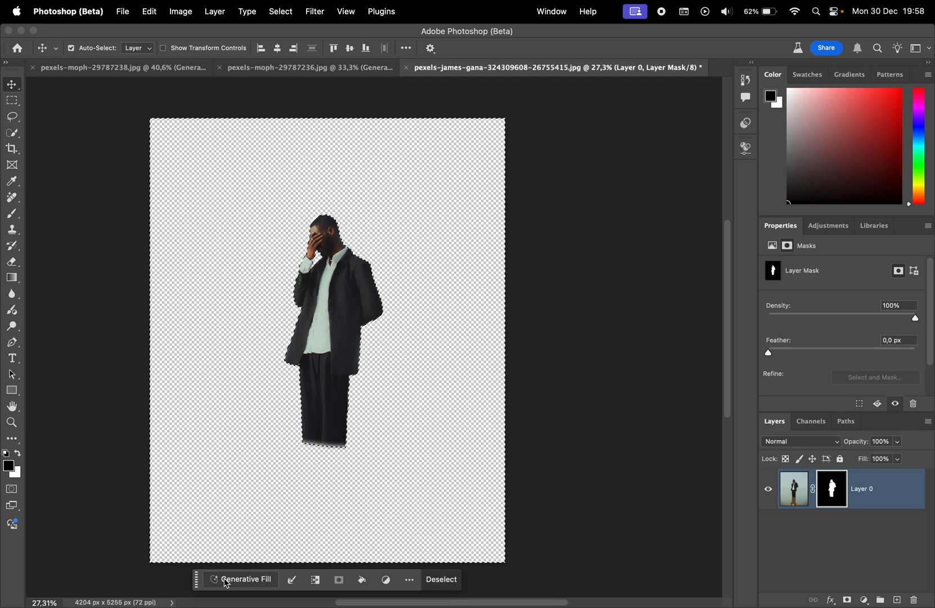
Generate a red-armchair room around the man and browse to another variation.
click(246, 579)
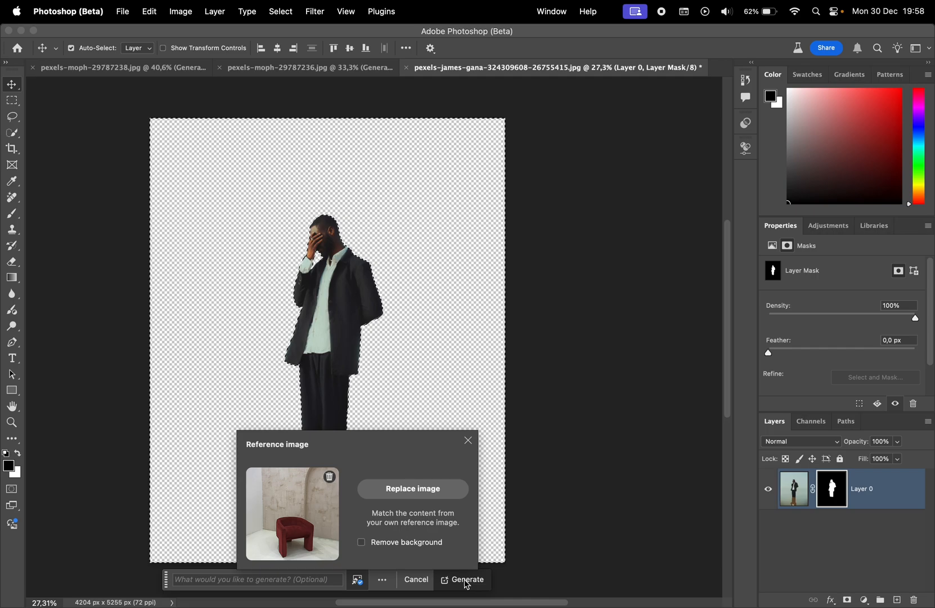
click(467, 578)
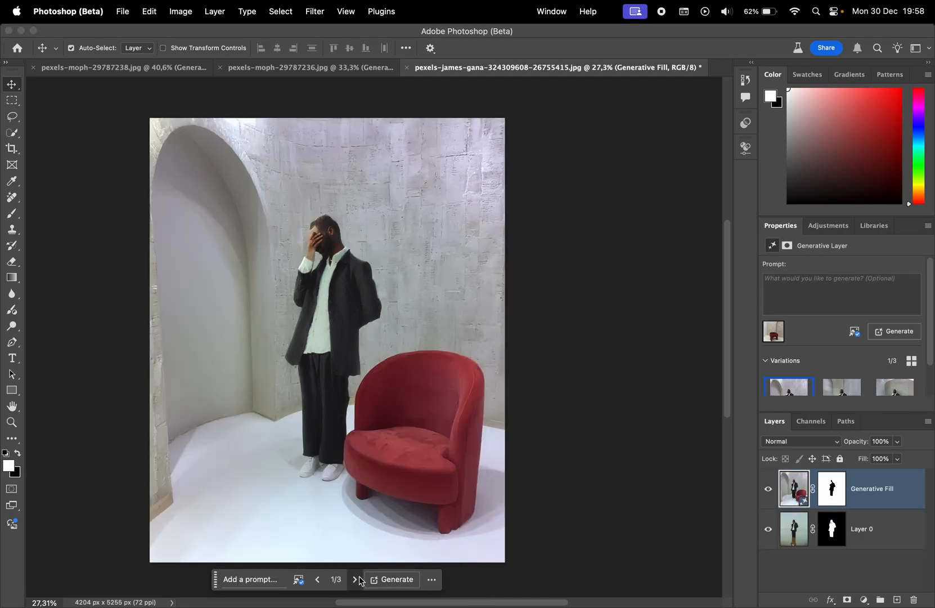
click(355, 579)
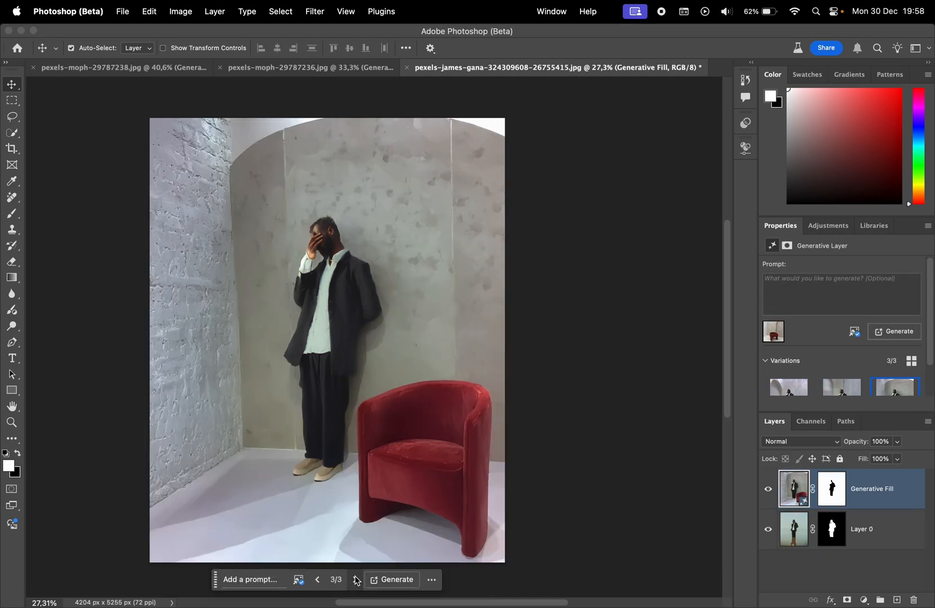